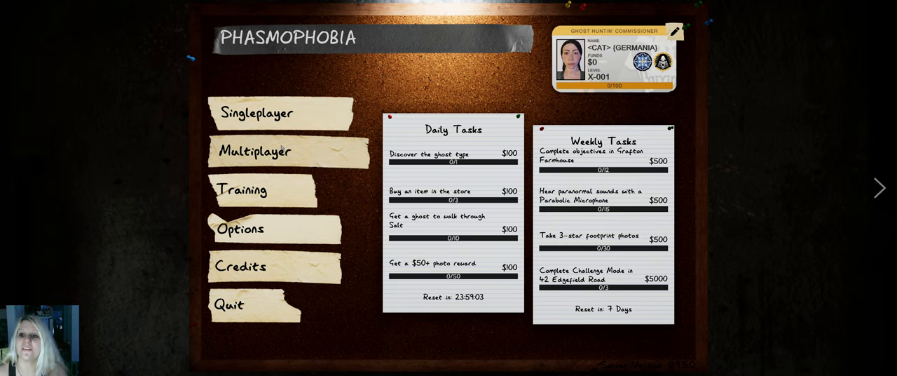
# - Open Challenge Mode to view the weekly Survival of the Fittest challenge on 42 Edgefield Road
pyautogui.click(256, 112)
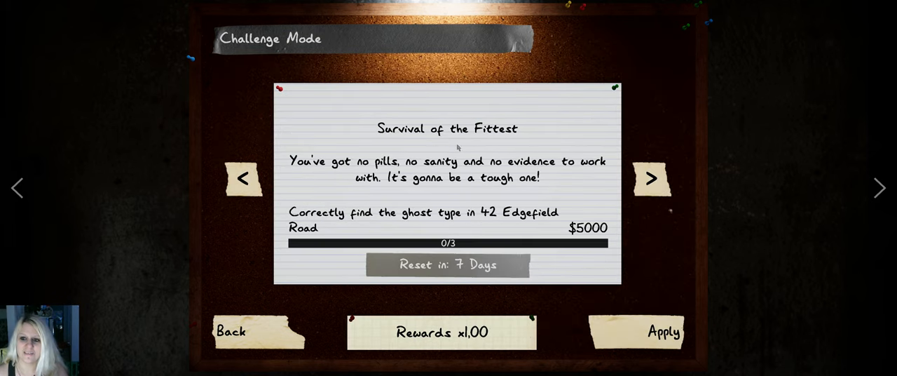
pyautogui.moveTo(459, 144)
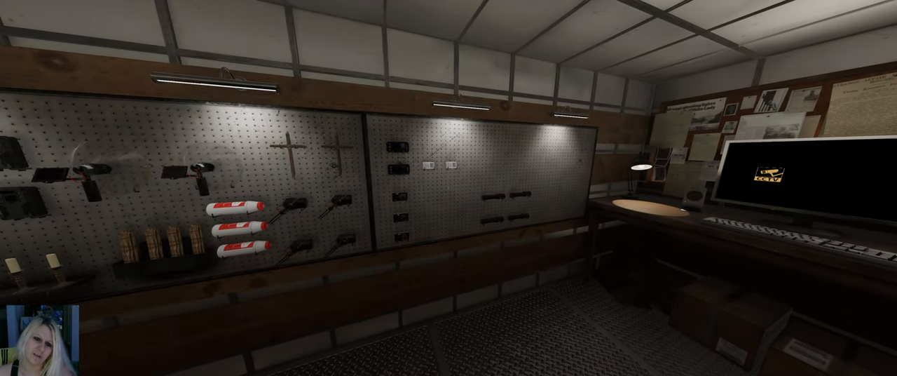
pyautogui.moveTo(449, 188)
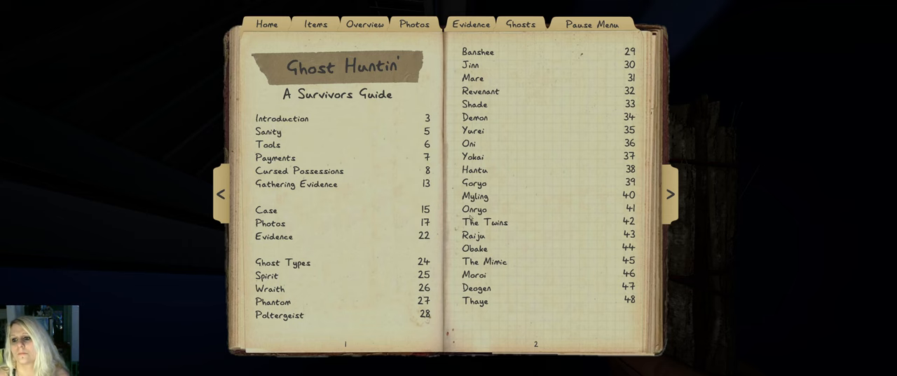
# - On the journal's Evidence page, cross out Raiju, Deogen and Spirit
pyautogui.click(470, 24)
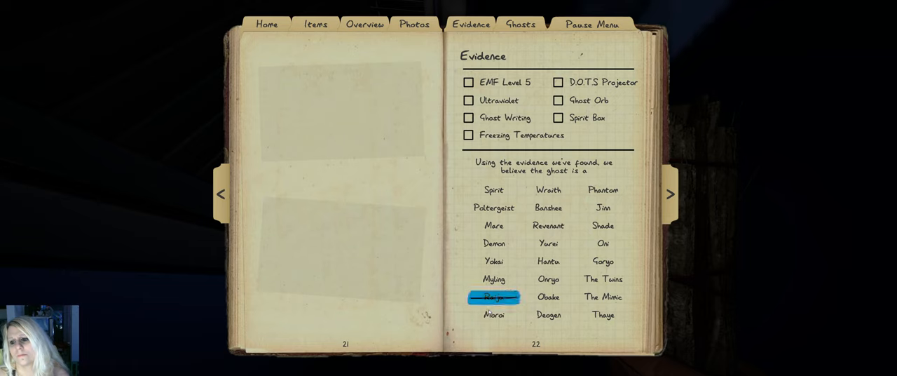
pyautogui.click(548, 190)
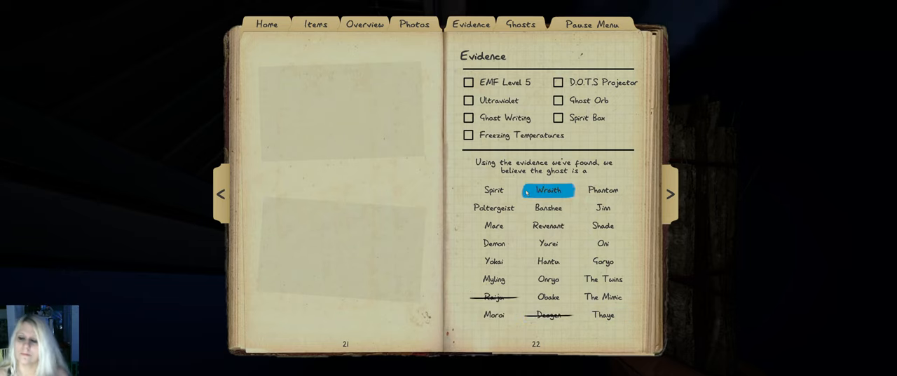
pyautogui.click(603, 208)
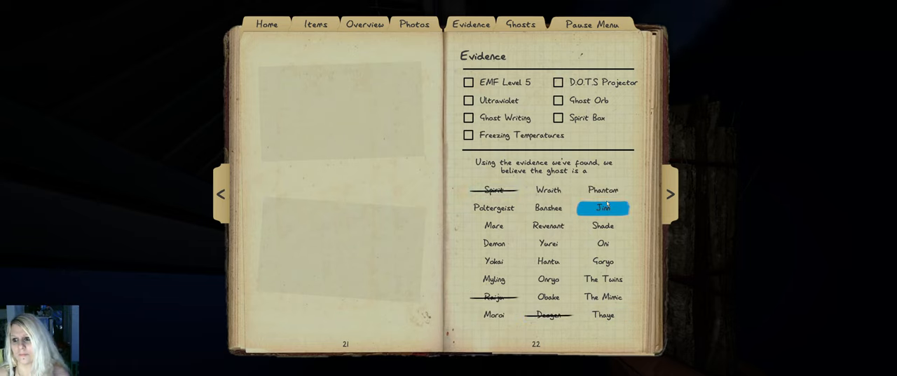
pyautogui.click(603, 190)
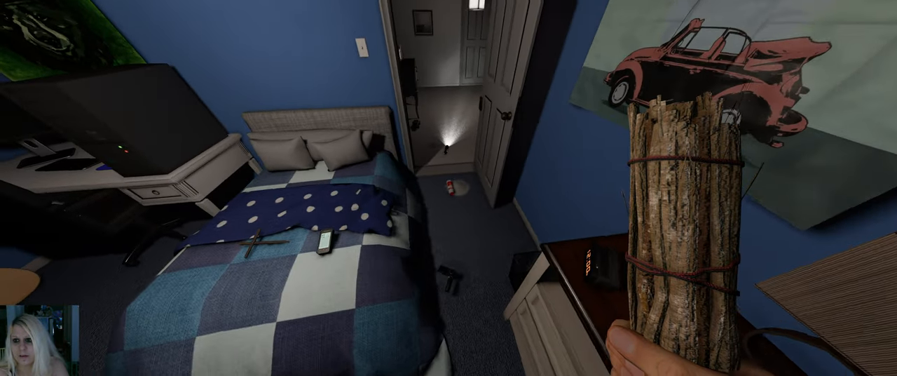
# - Open the journal with J to see Spirit, Phantom, Raiju and Deogen crossed out
pyautogui.press('j')
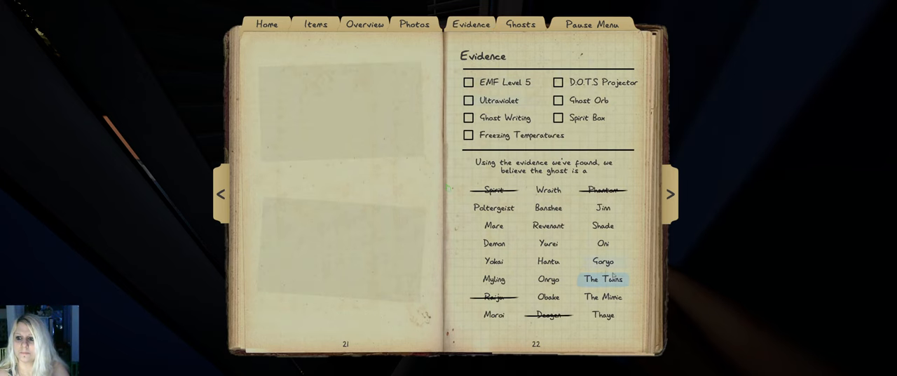
# - Circle Hantu in the journal's ghost list and close the journal
pyautogui.click(548, 260)
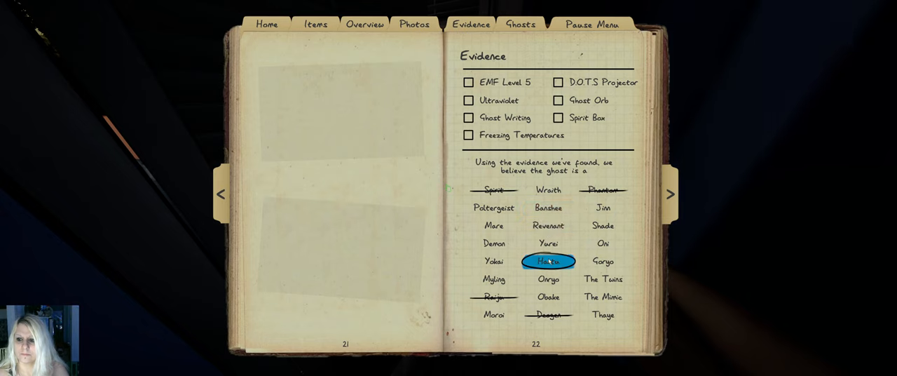
pyautogui.click(603, 315)
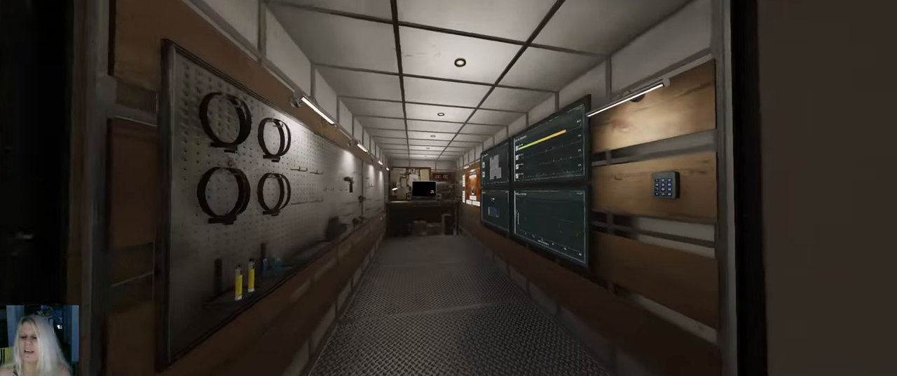
# - Put the journal away and head to the truck's rear exit door
pyautogui.press('j')
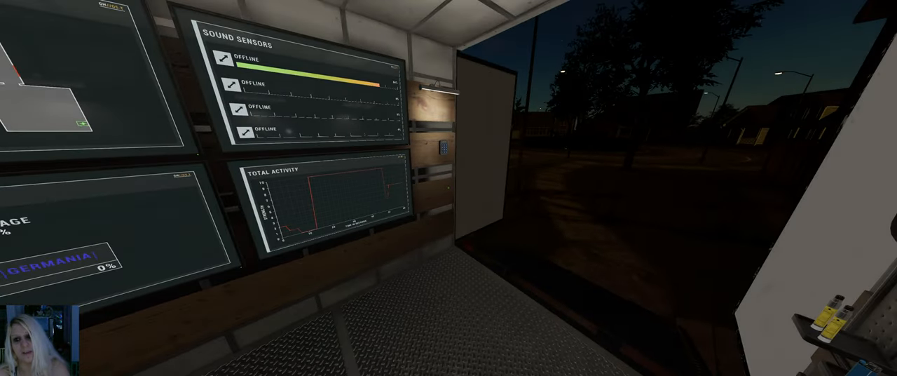
pyautogui.moveTo(449, 188)
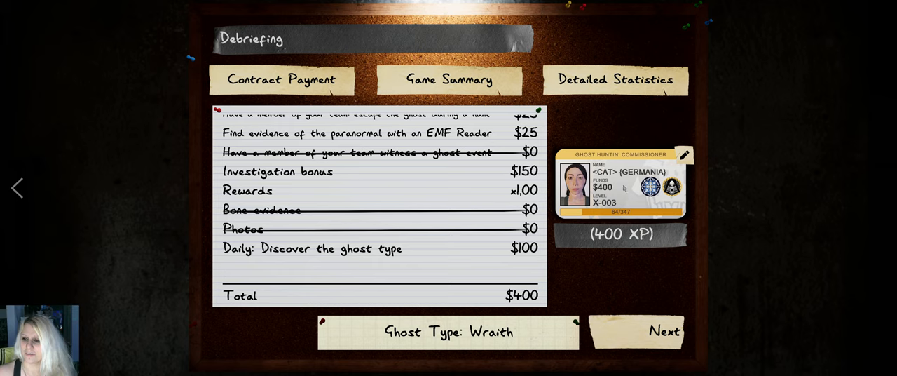
# - View Detailed Statistics, leave the $400 debrief, and move to the Quick-Loadouts computer
pyautogui.click(615, 79)
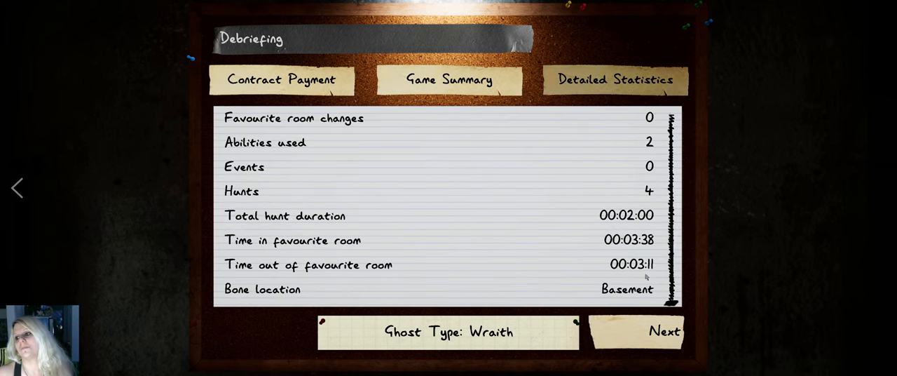
pyautogui.click(664, 331)
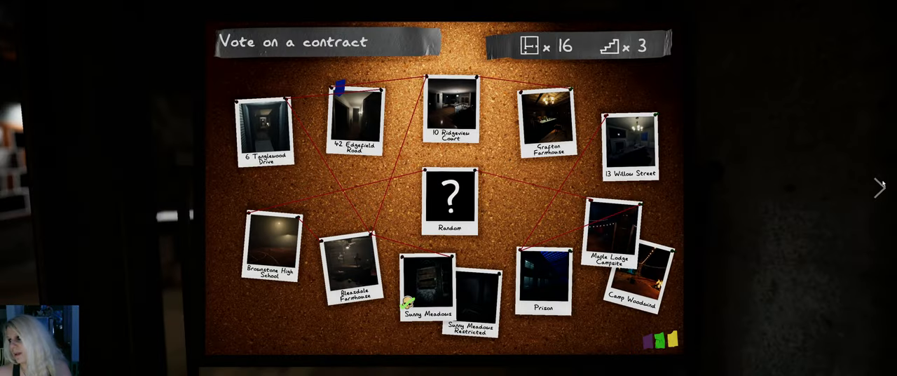
pyautogui.click(355, 115)
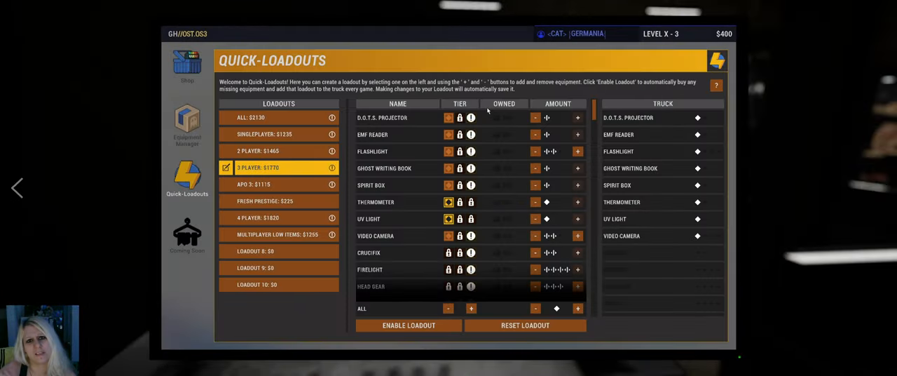
pyautogui.click(409, 325)
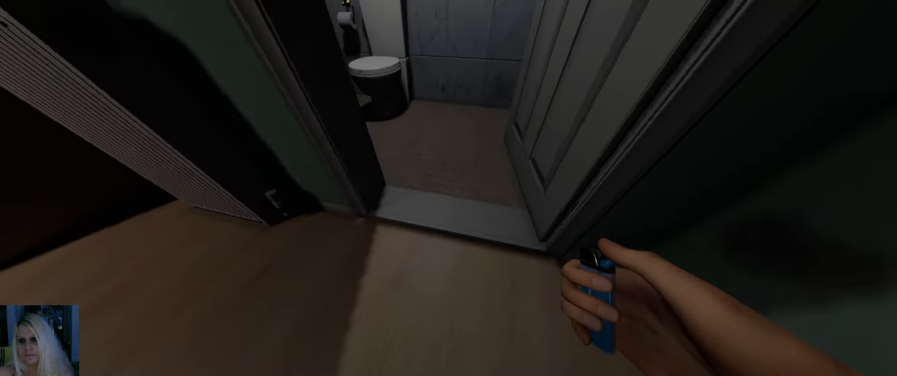
# - Cycle through held equipment while moving through the house
pyautogui.hscroll(3)
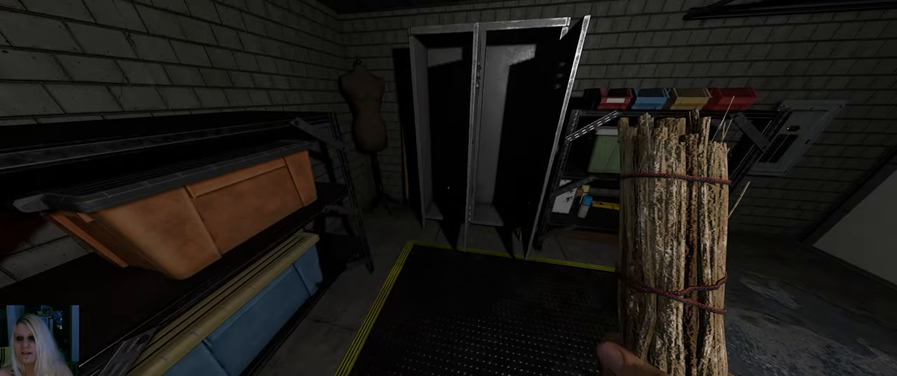
pyautogui.moveTo(449, 188)
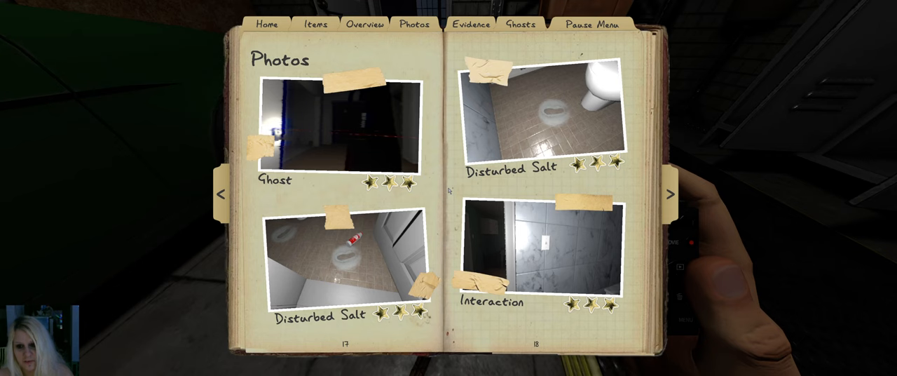
pyautogui.click(670, 194)
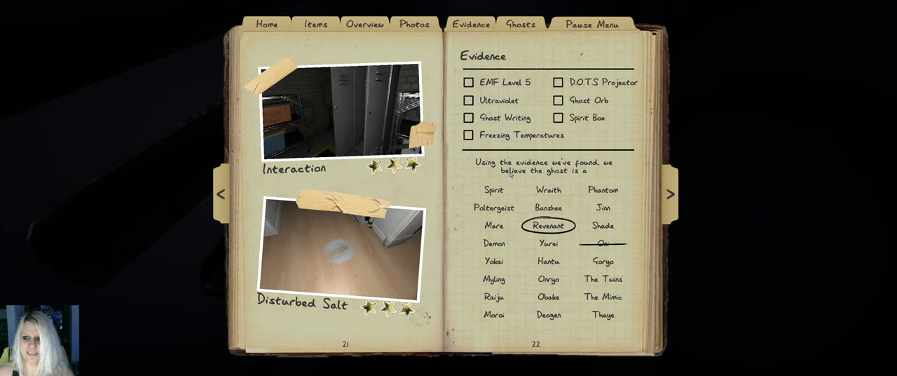
pyautogui.click(364, 24)
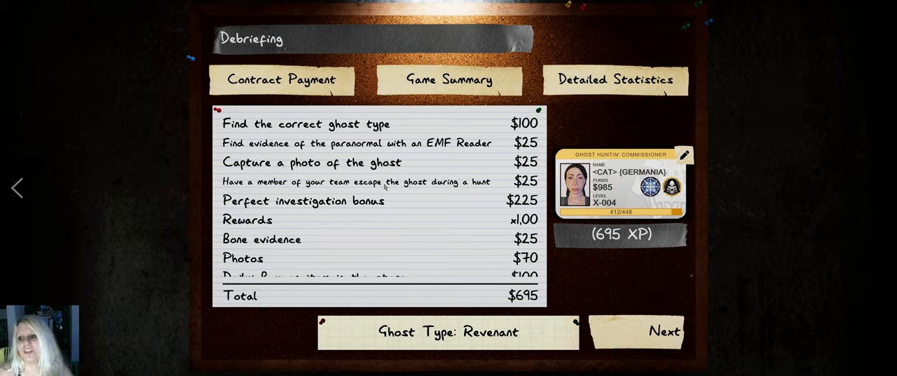
# - Scroll the payment list, then read Detailed Statistics: 3 hunts, 5 events, bone in bathroom
pyautogui.scroll(-3)
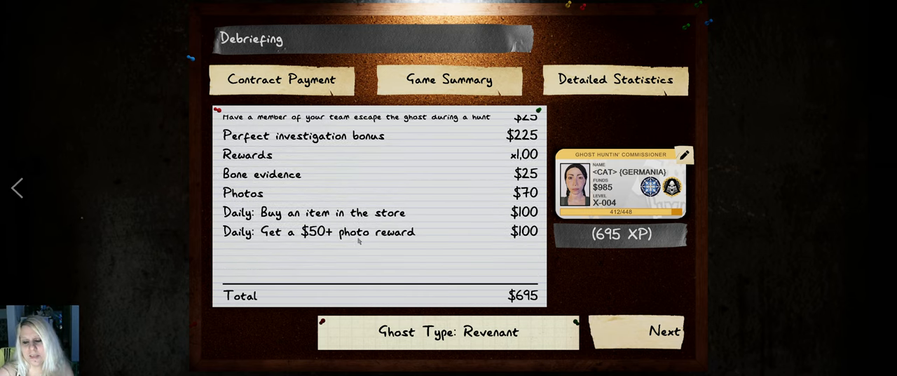
pyautogui.click(615, 79)
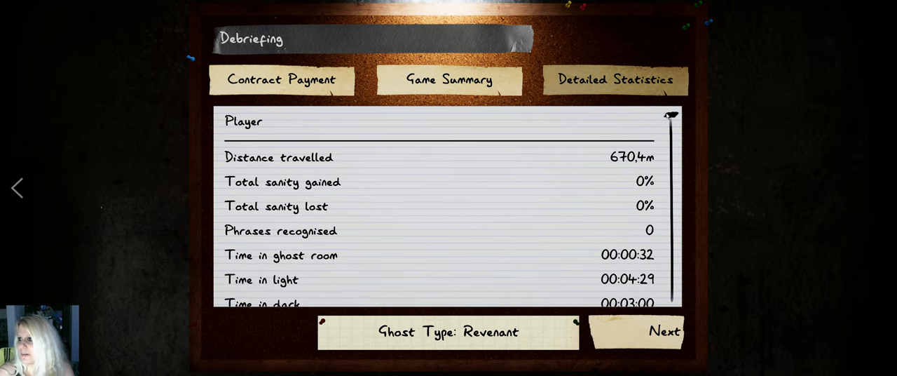
pyautogui.scroll(-3)
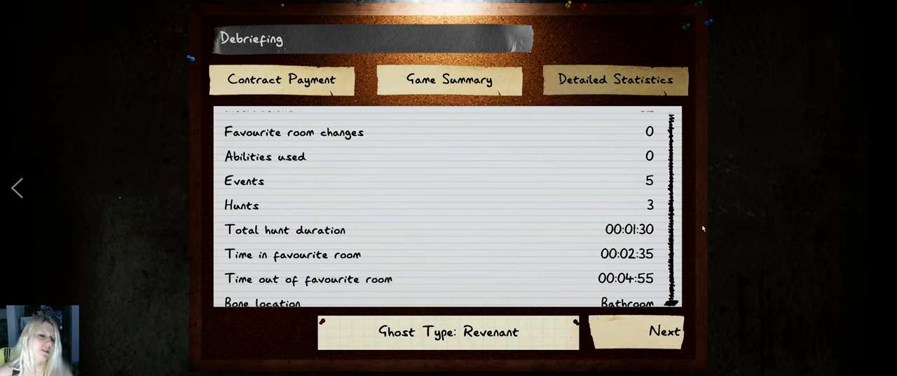